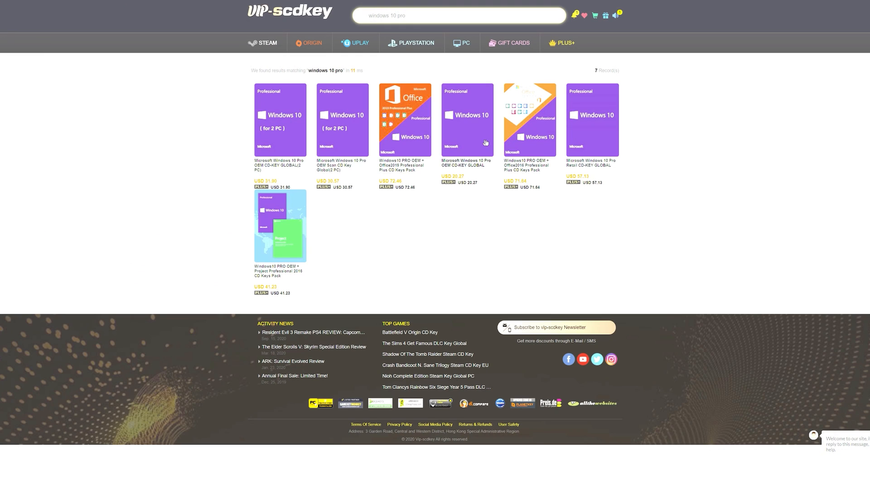
Buy the Windows 10 Pro OEM key with promo code gg20, cutting USD 20.27 to 16.22
click(467, 119)
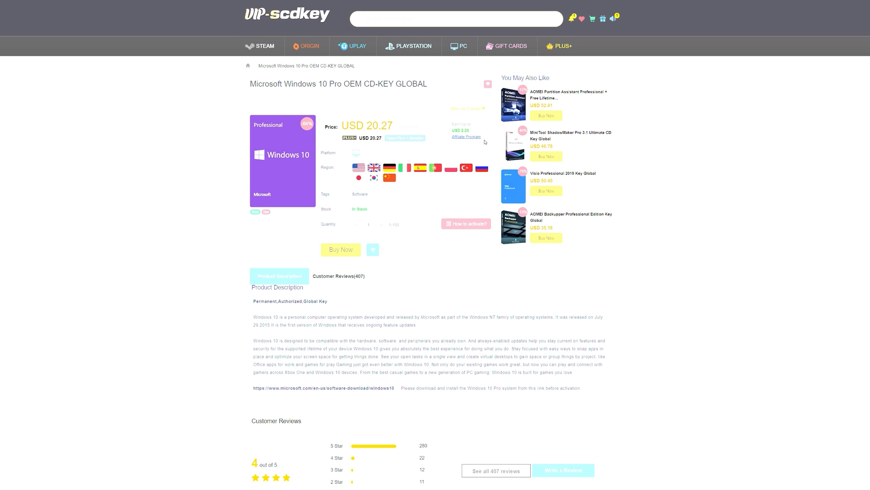
click(340, 249)
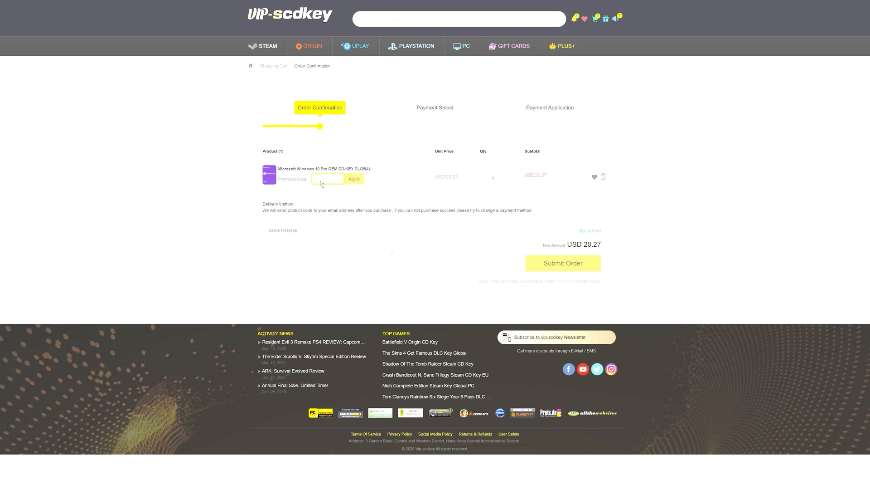
text(gg20)
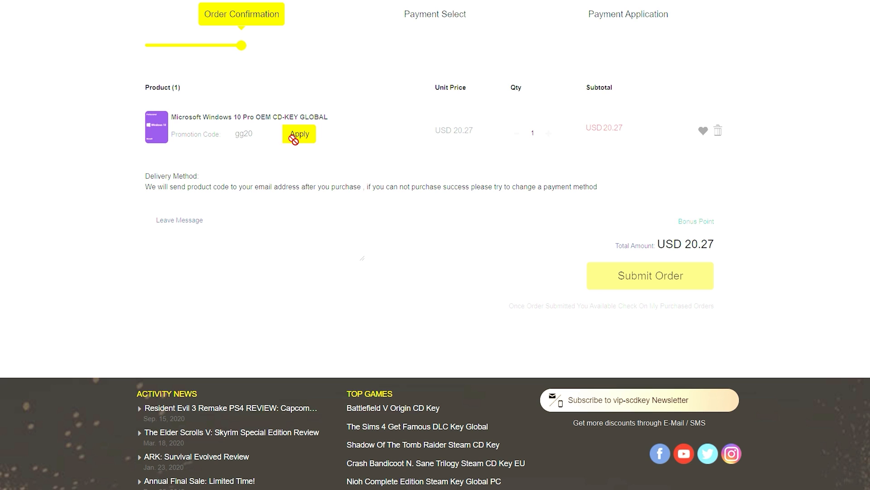
click(299, 134)
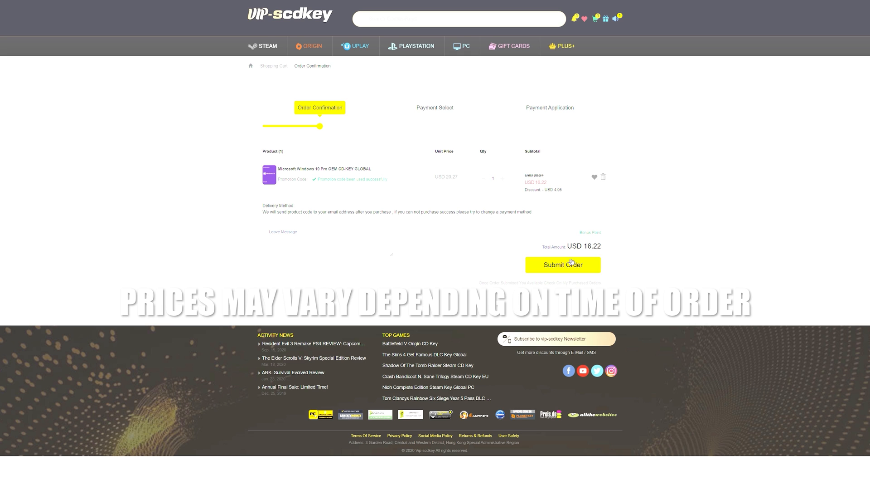
click(562, 264)
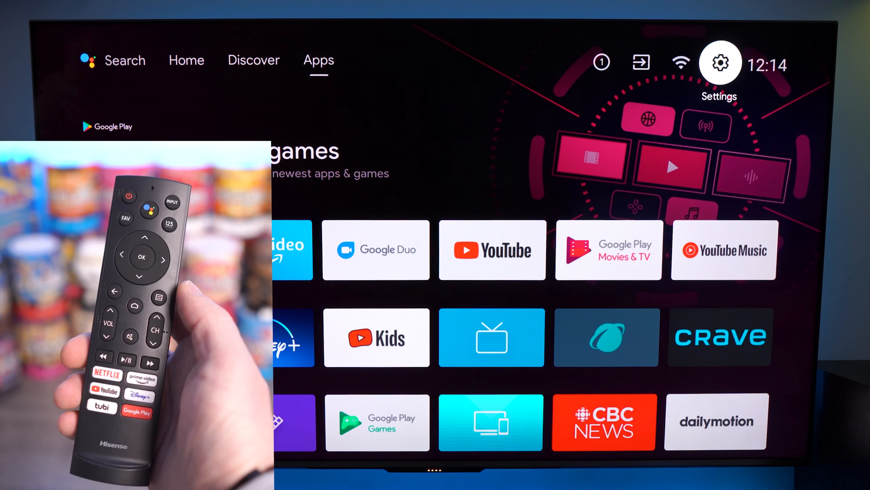
Open Settings > Device Preferences and scroll down to the About entry
click(720, 62)
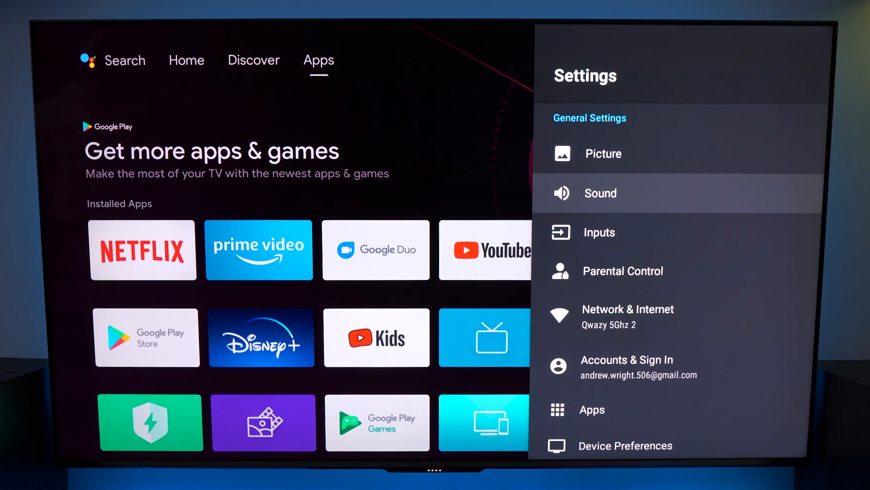
scroll(down, 3)
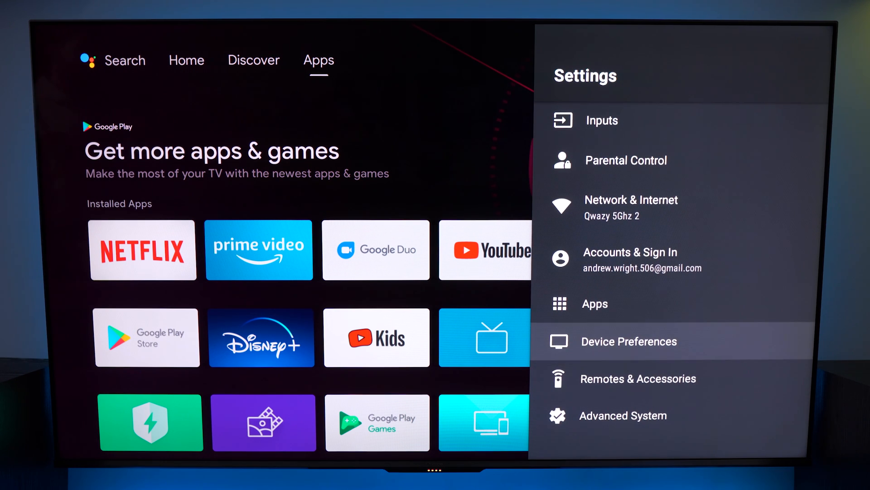
click(628, 341)
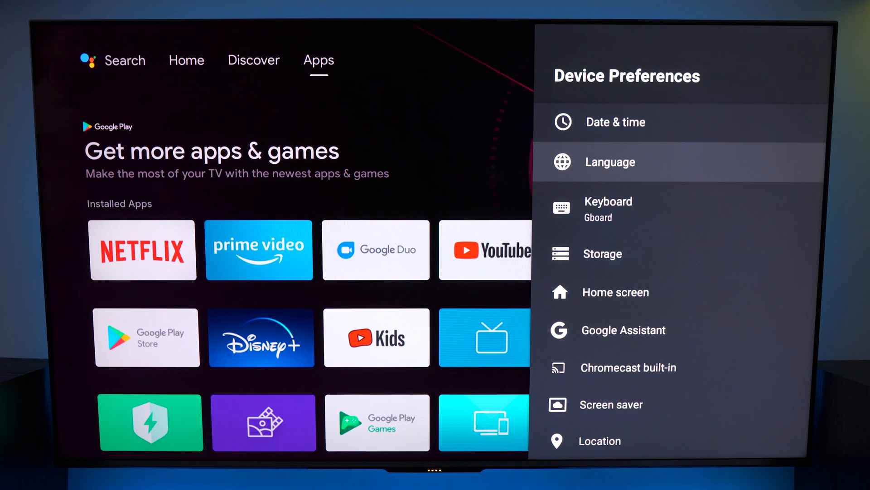
scroll(down, 3)
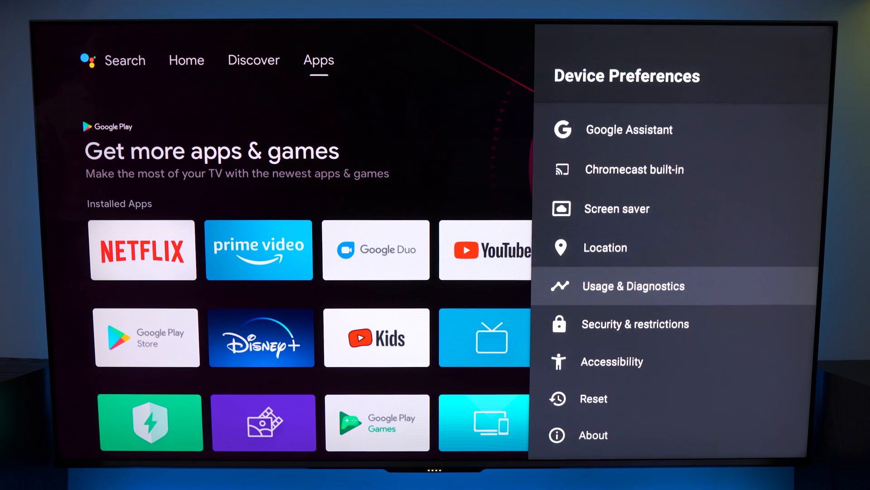
scroll(down, 3)
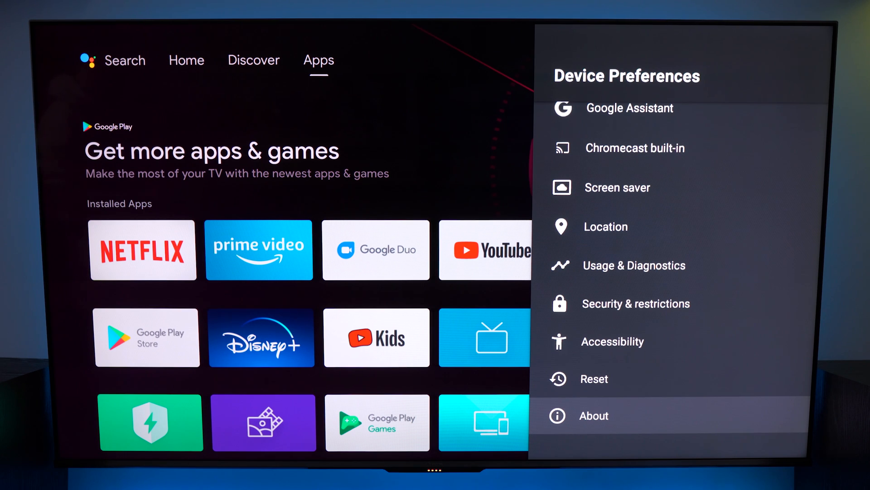
Go to About > System update and trigger the hidden T-Con upgrade dialog from Check for update
click(593, 415)
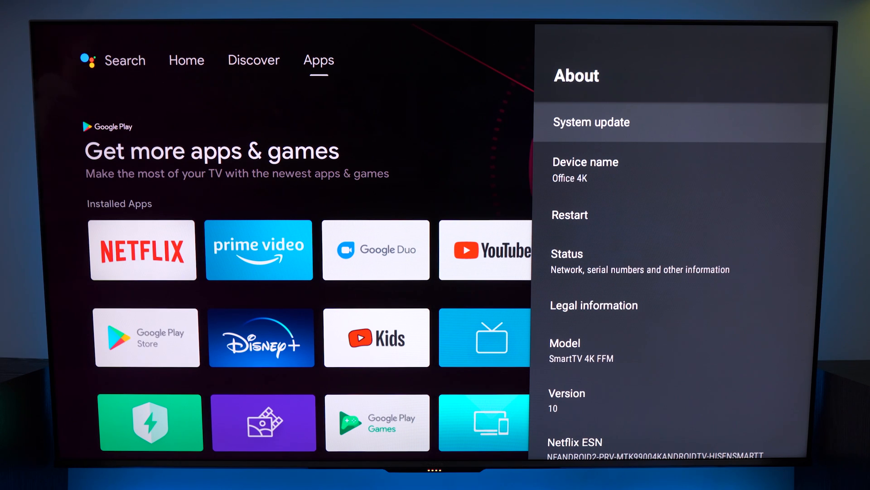
click(591, 122)
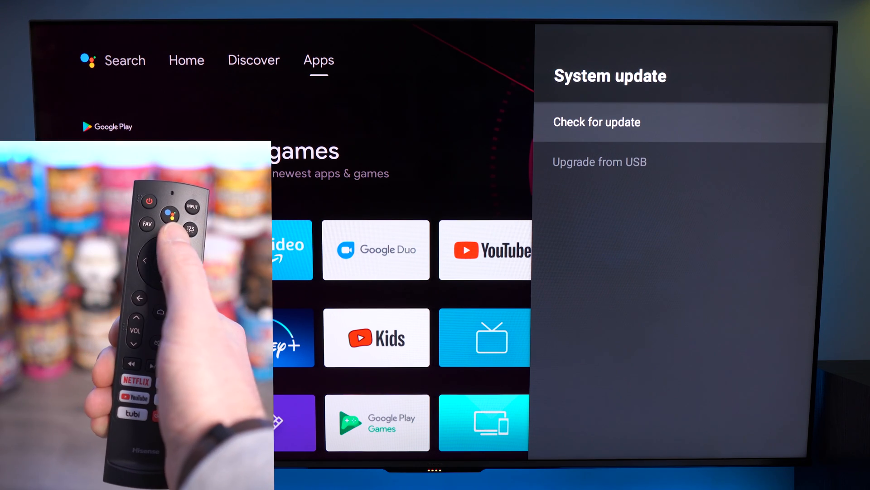
click(599, 161)
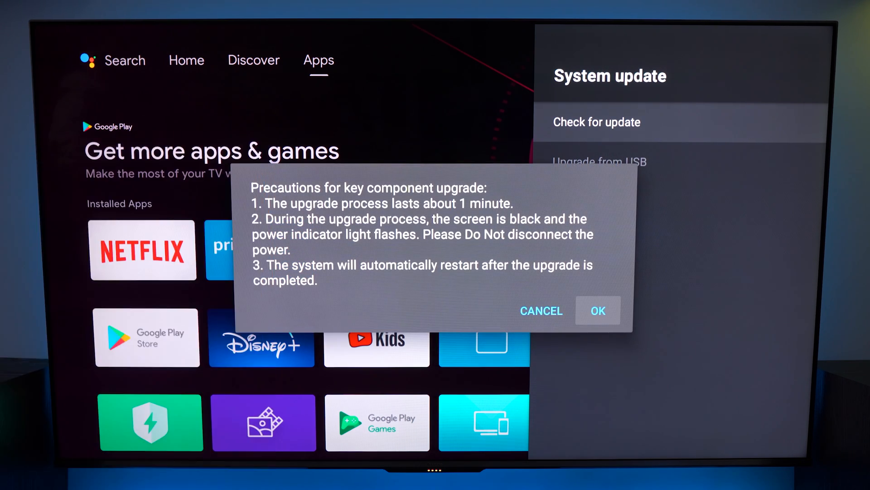